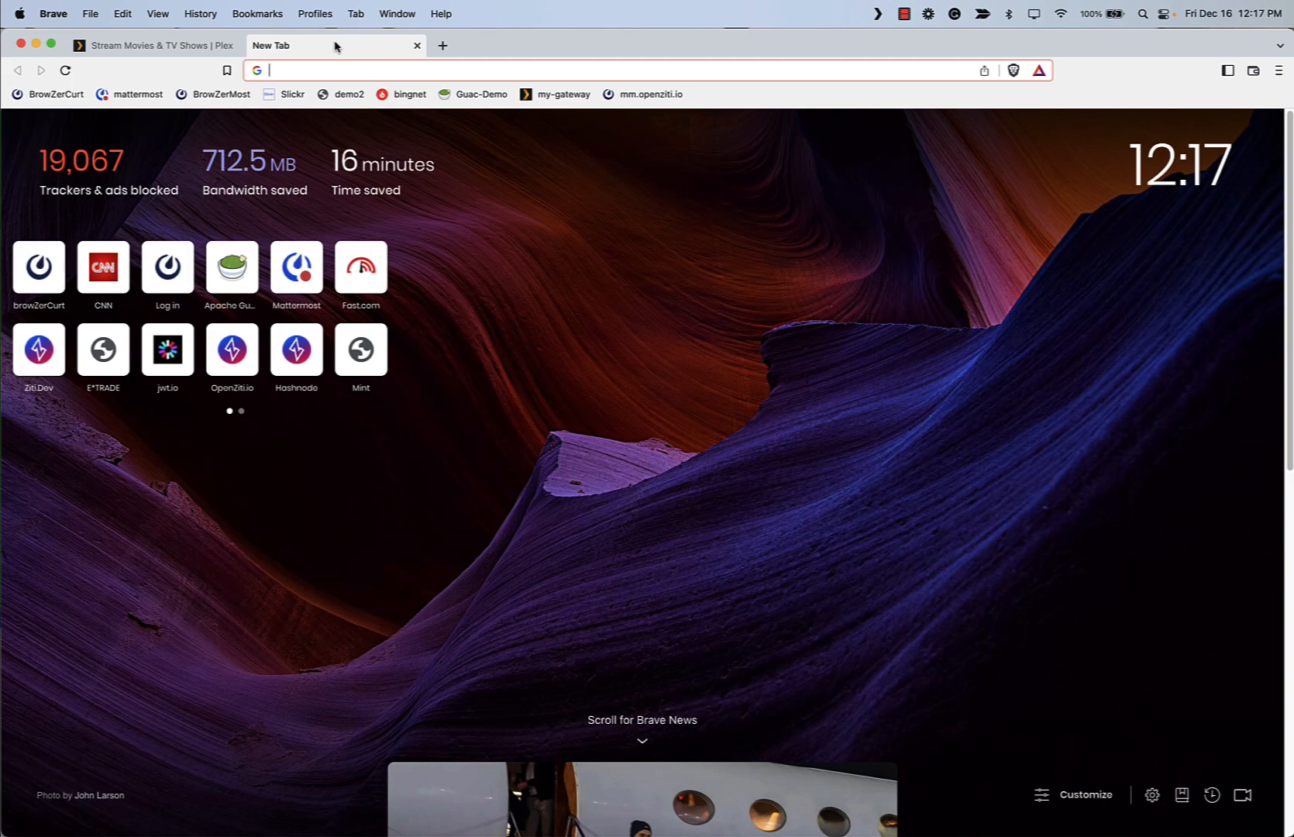
# - Load the my-browser-gateway Ziti login page from the my-gateway bookmark
pyautogui.click(563, 95)
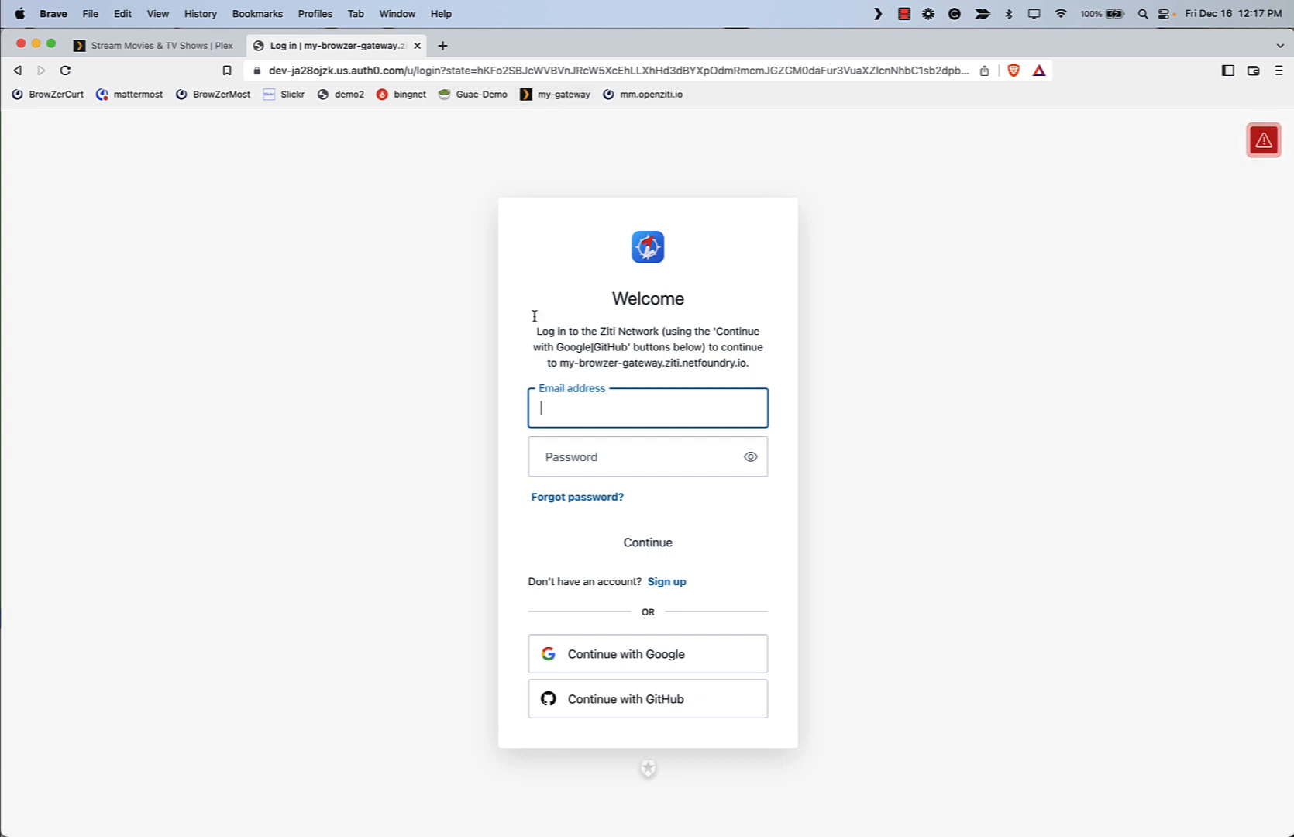
# - Sign in through Auth0 with the first listed Google account, reaching the Plex home page
pyautogui.click(648, 654)
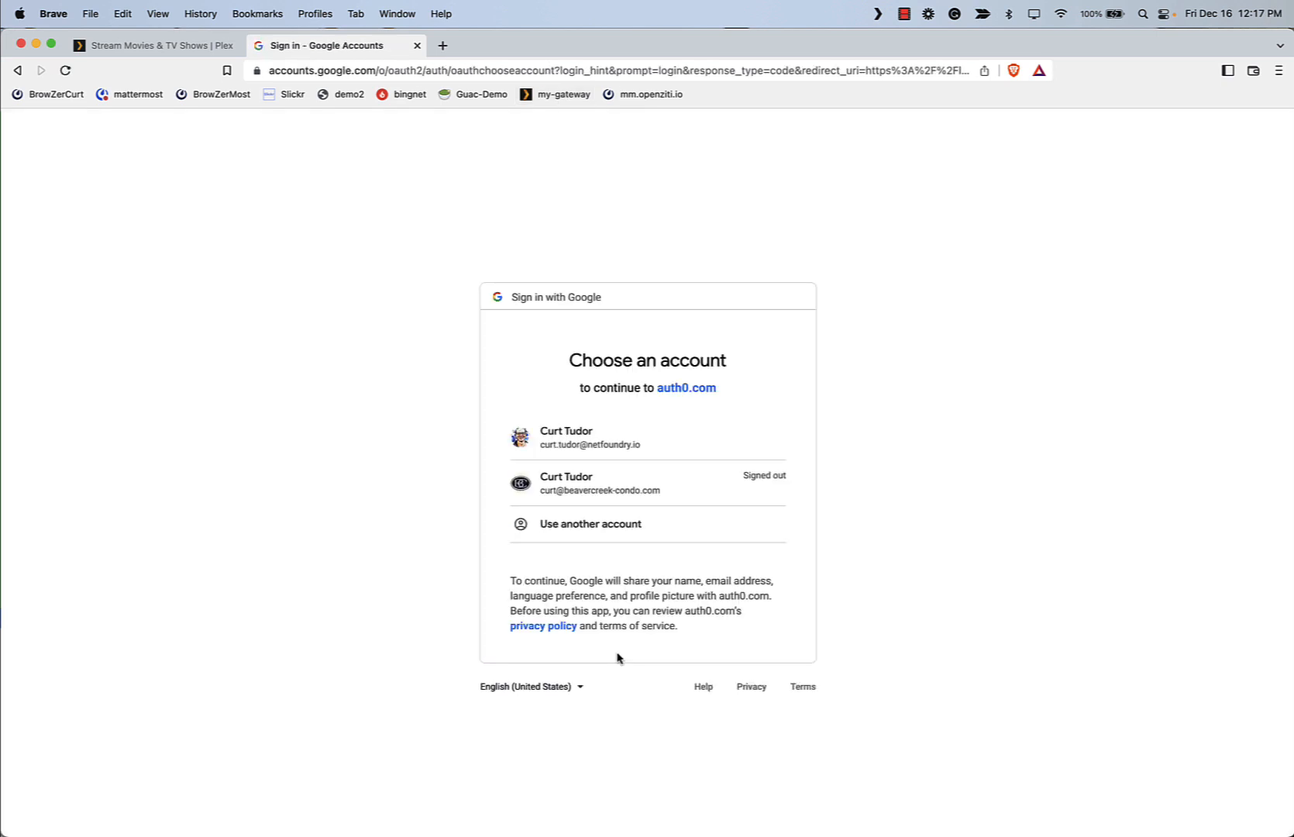
pyautogui.click(589, 437)
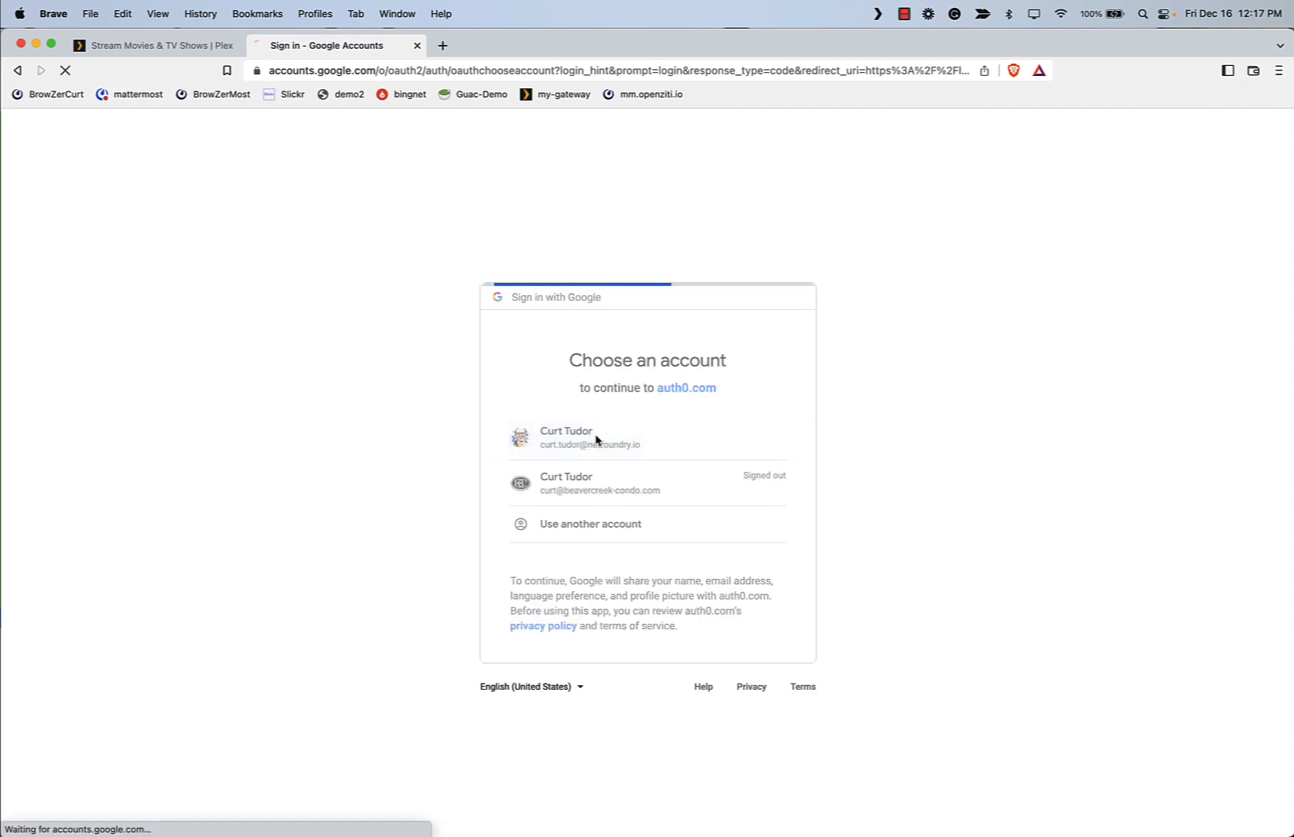
pyautogui.click(589, 437)
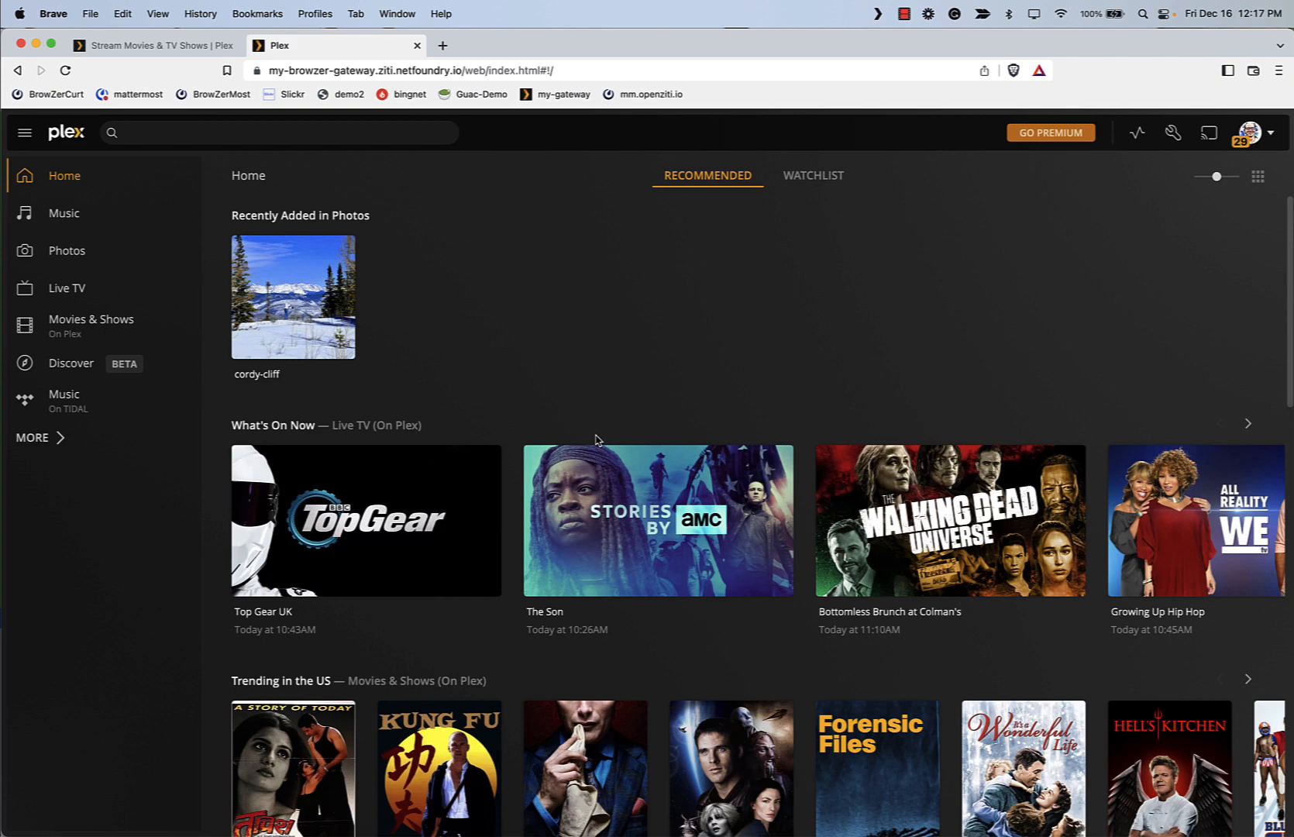
pyautogui.moveTo(90, 243)
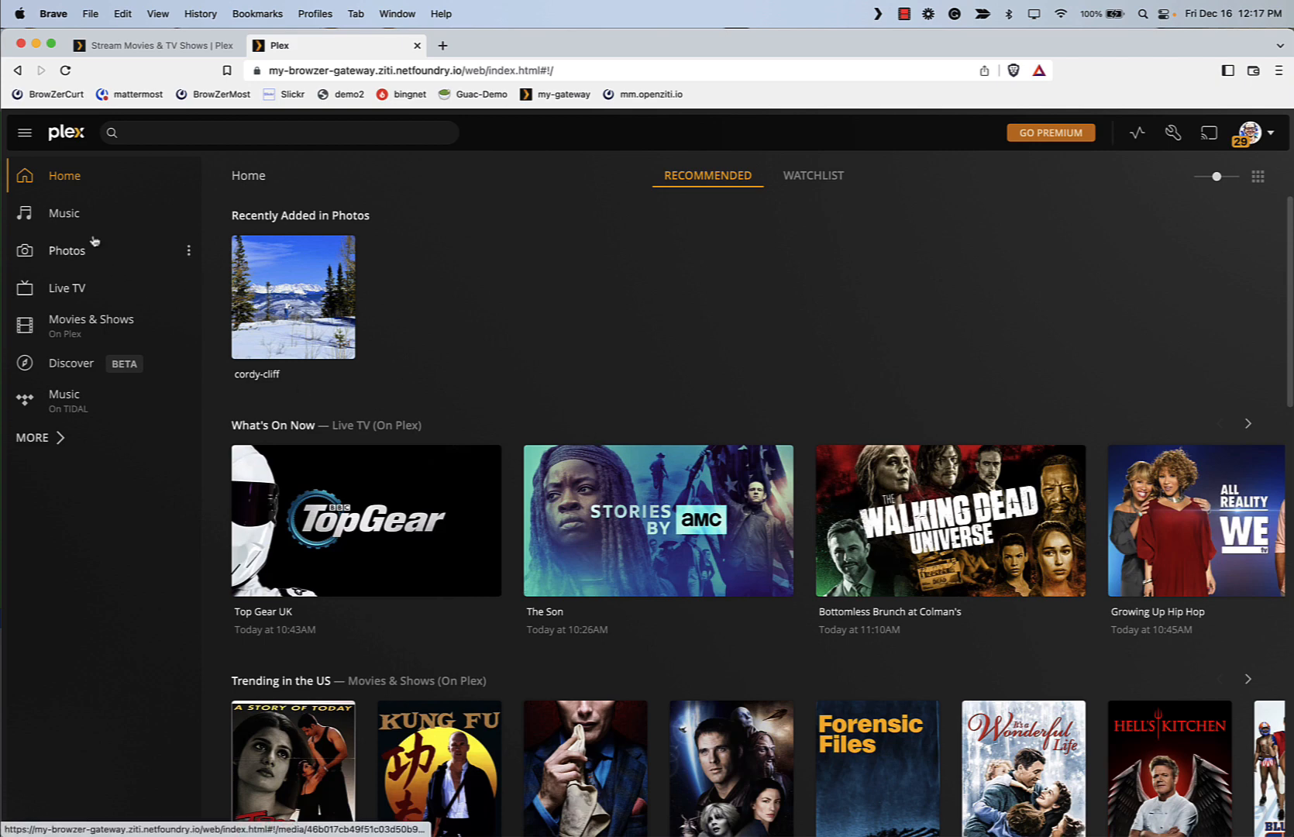
# - Visit the Music and Photos libraries, the Live TV guide, then Movies & Shows on Plex
pyautogui.click(62, 212)
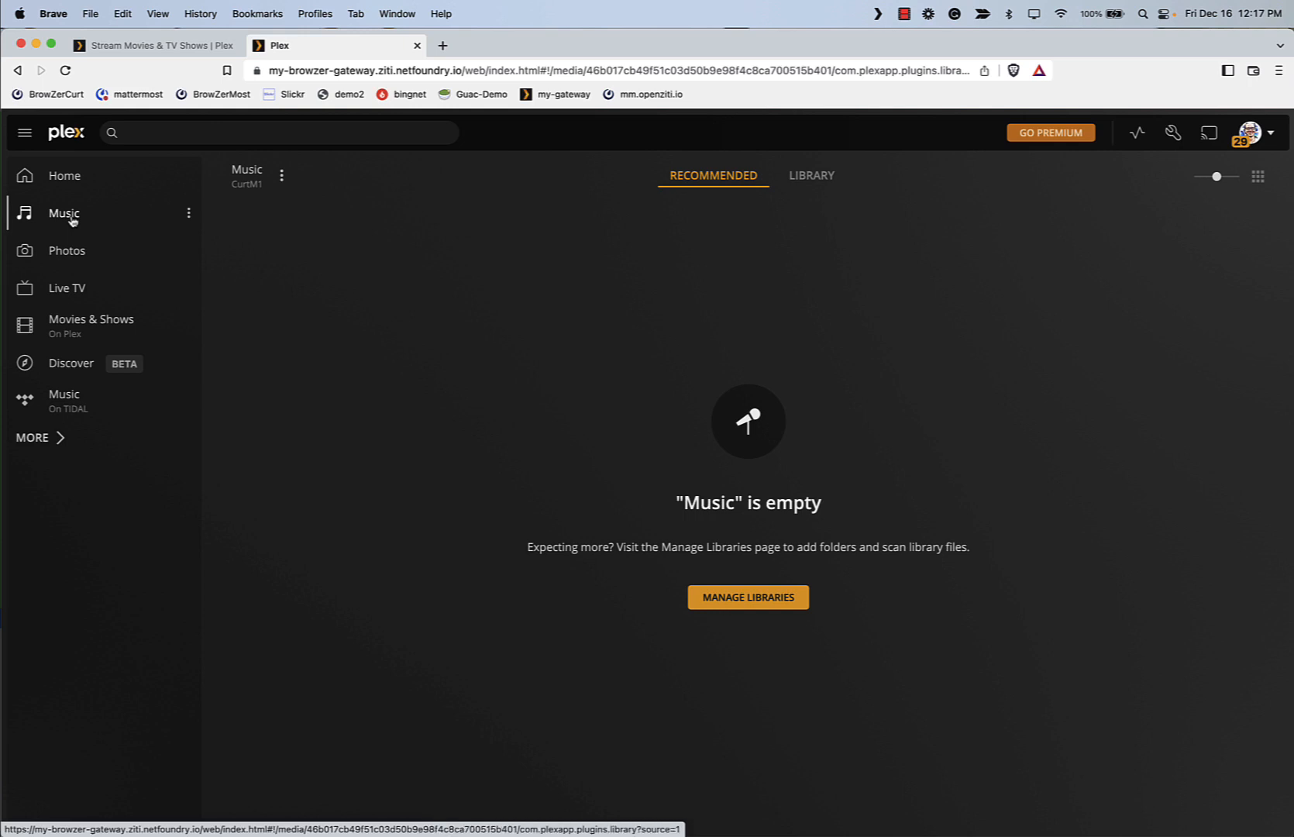
pyautogui.click(66, 251)
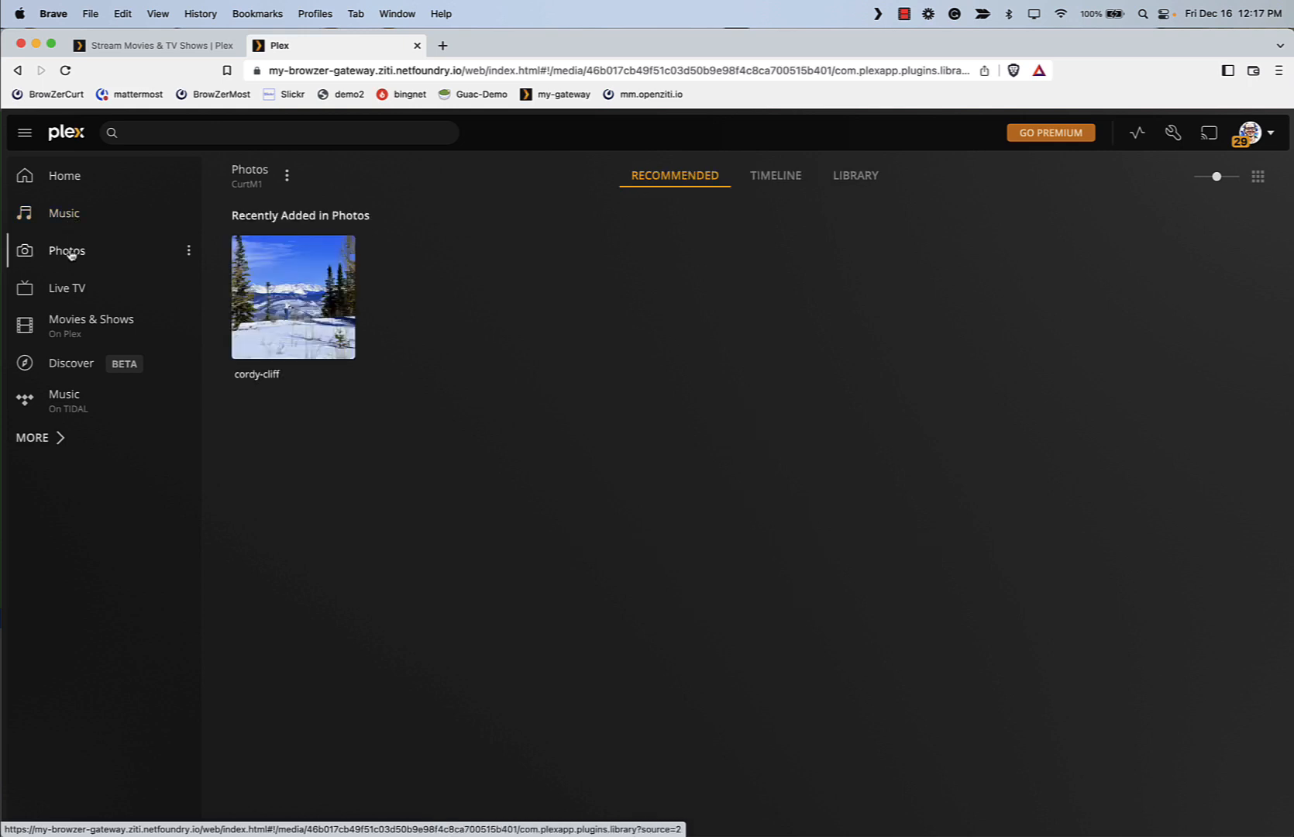
pyautogui.click(67, 288)
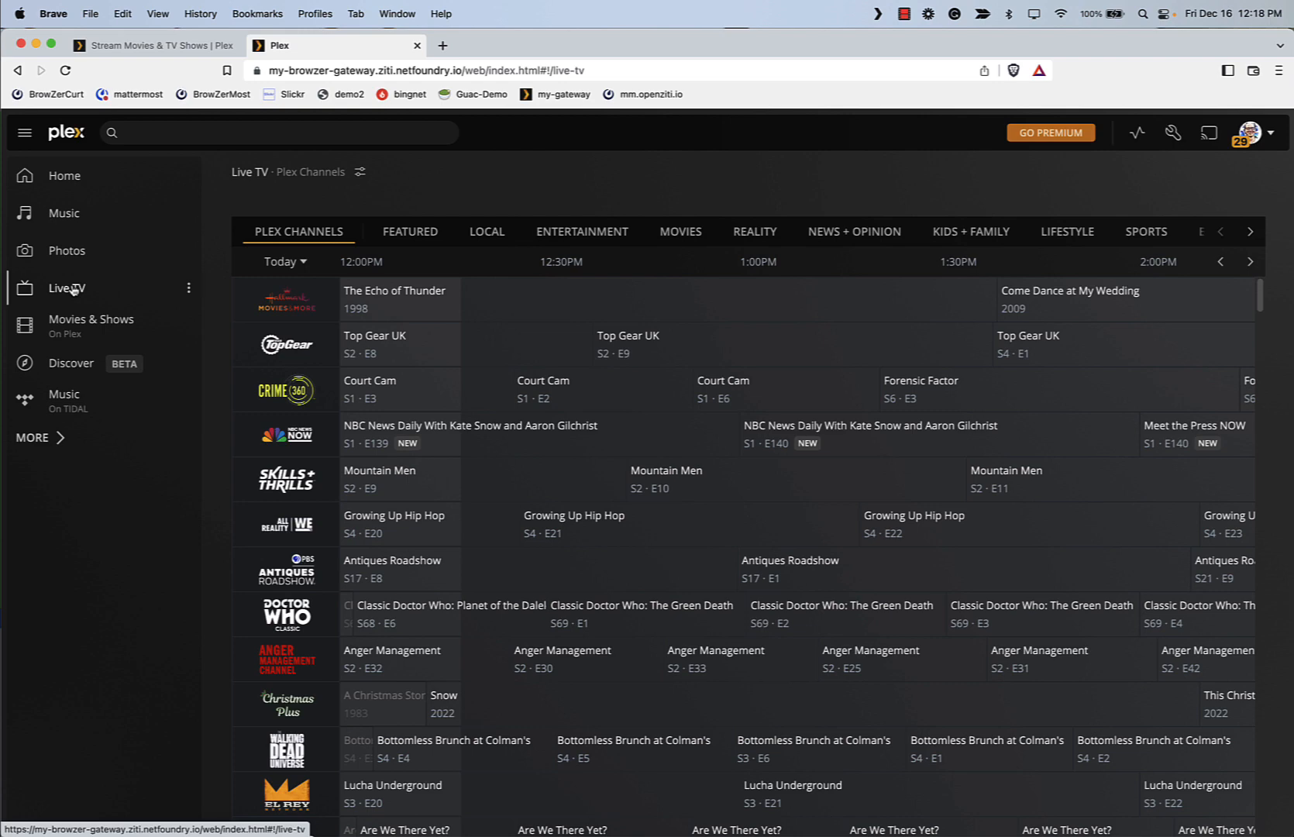
pyautogui.click(91, 319)
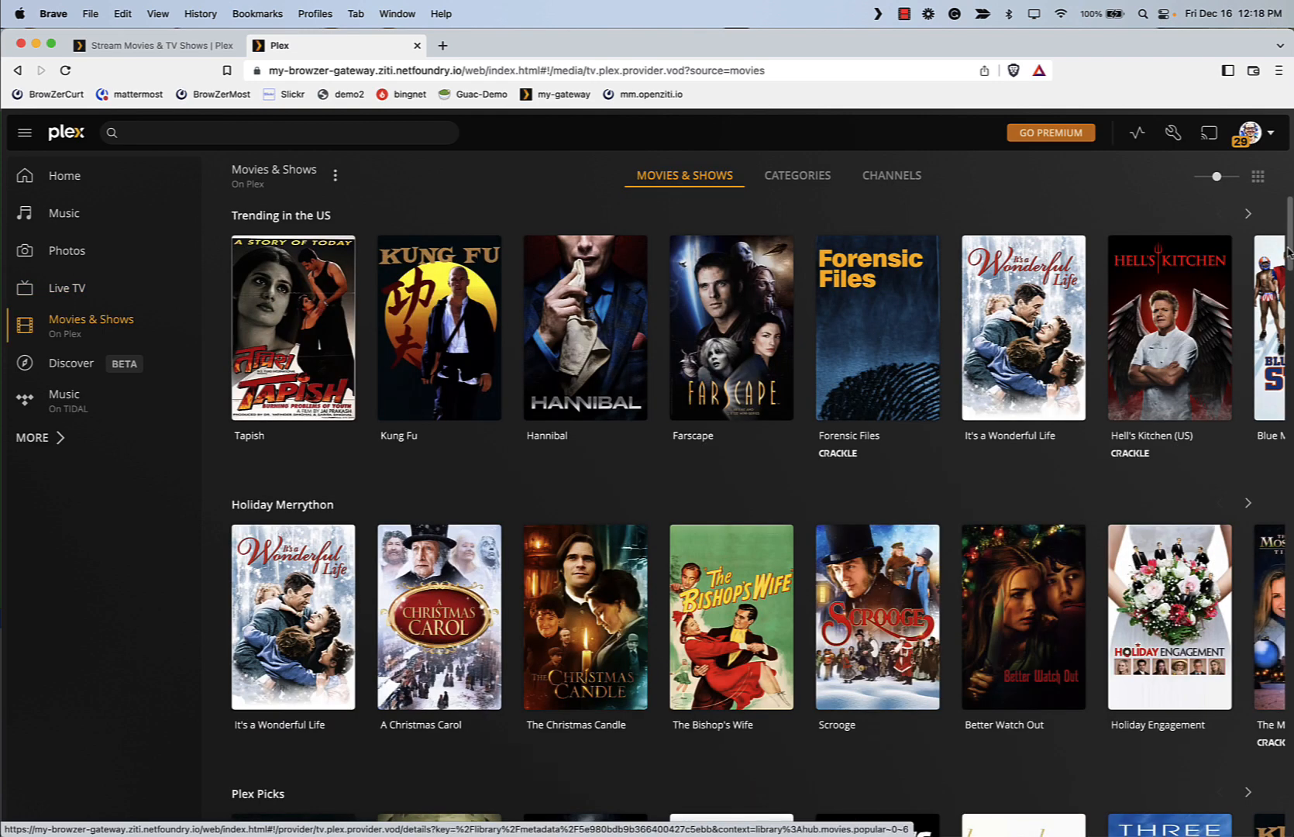
pyautogui.moveTo(1023, 327)
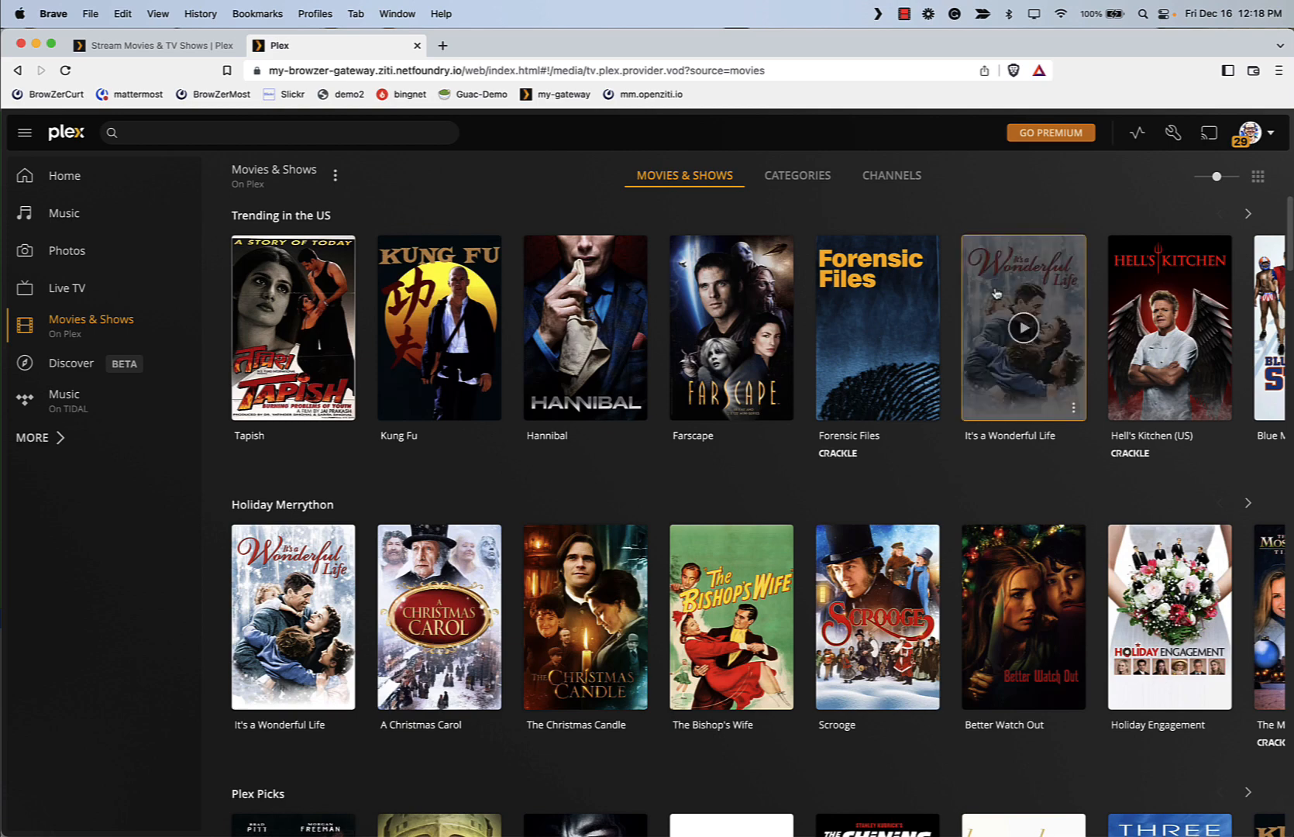
# - Start playing It's a Wonderful Life from the Trending in the US row
pyautogui.click(1021, 327)
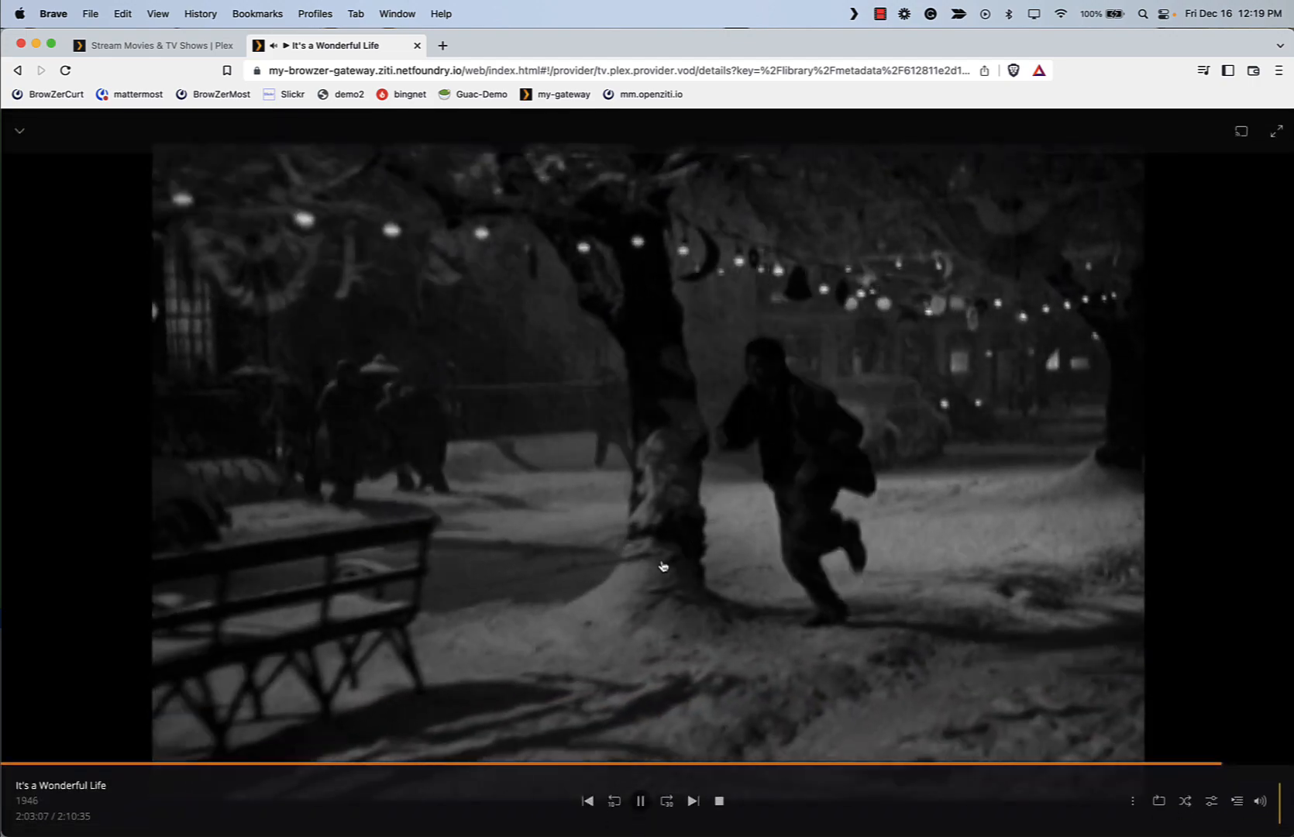
# - Pause It's a Wonderful Life at 2:03:08 of 2:10:35
pyautogui.click(640, 802)
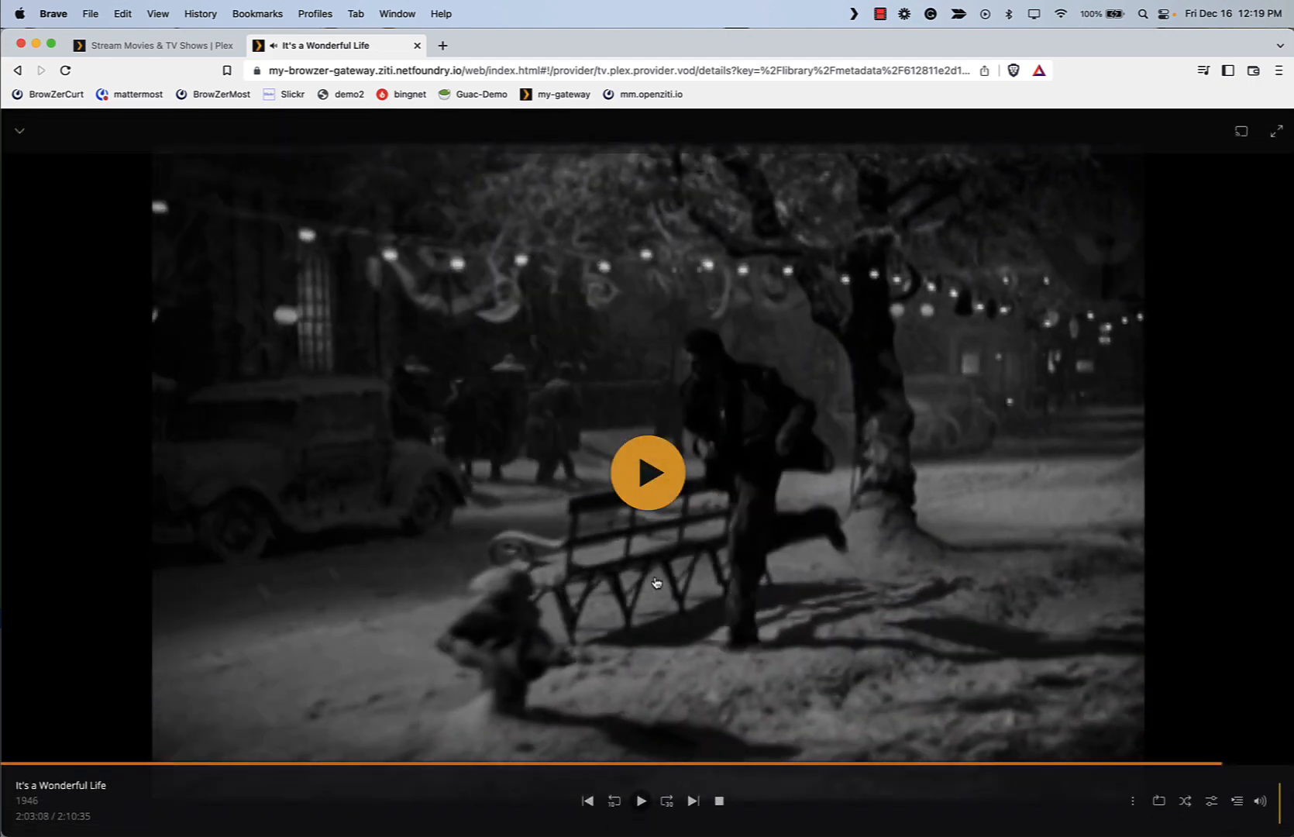